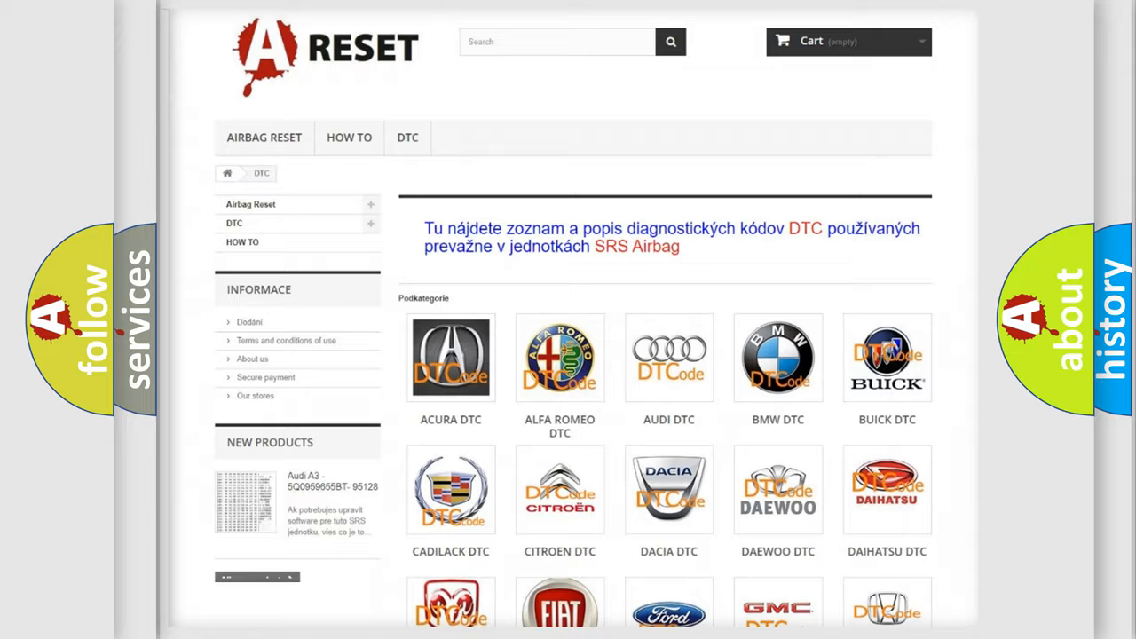
Open the Infiniti DTC code list from the brand catalog and browse its B-series codes.
{"action": "scroll", "scroll_direction": "down", "scroll_amount": 3}
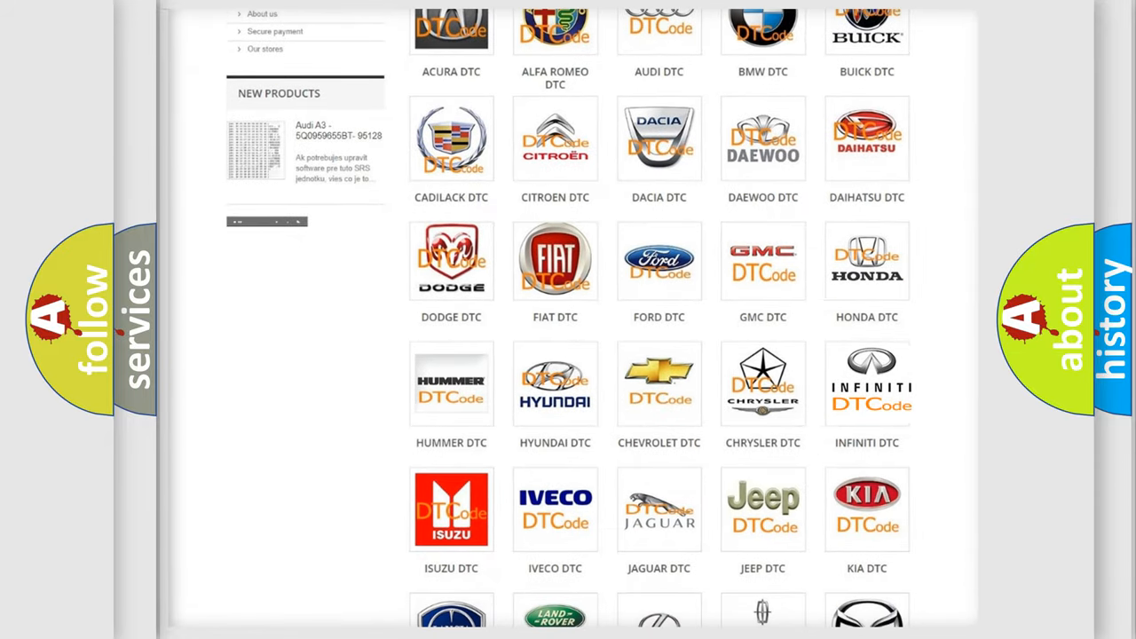
{"action": "left_click", "coordinate": [865, 384]}
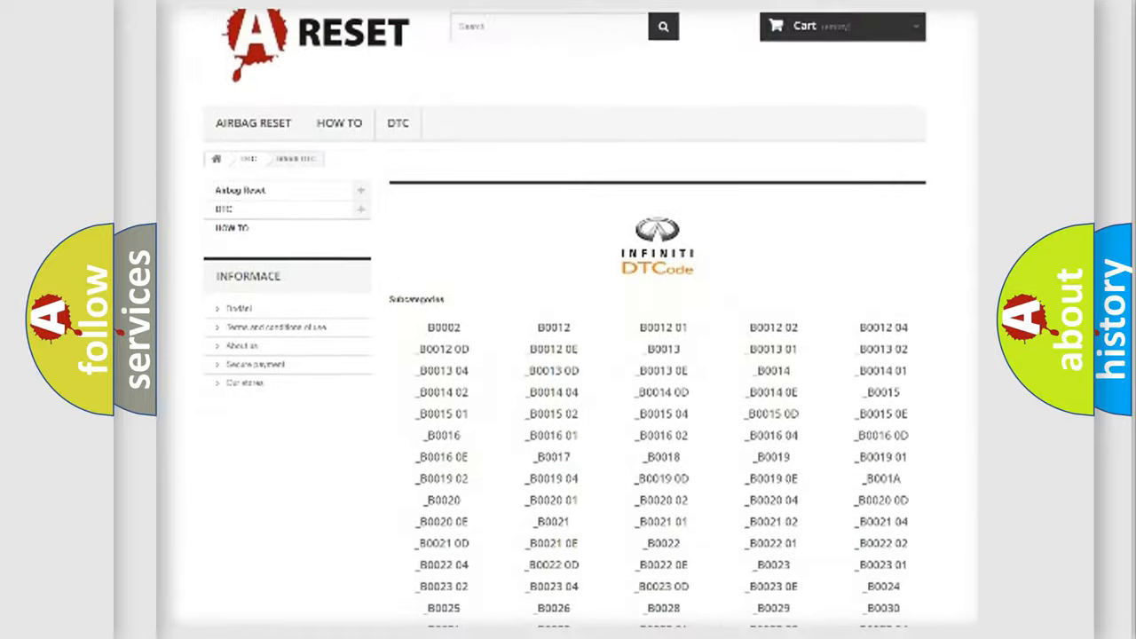
{"action": "scroll", "scroll_direction": "down", "scroll_amount": 3}
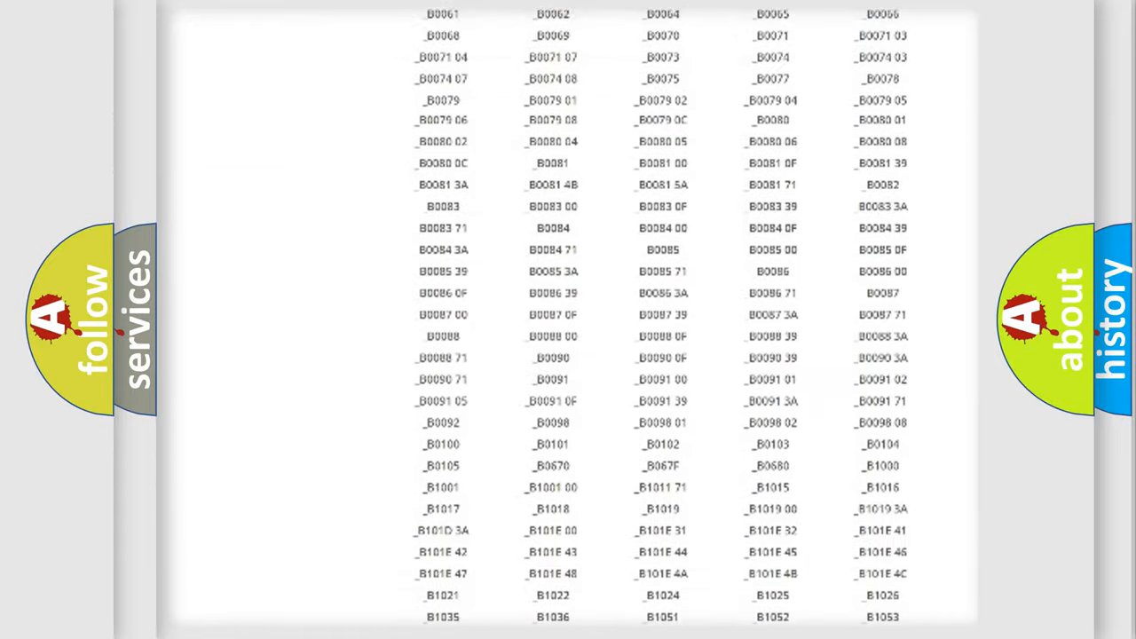
{"action": "scroll", "scroll_direction": "up", "scroll_amount": 3}
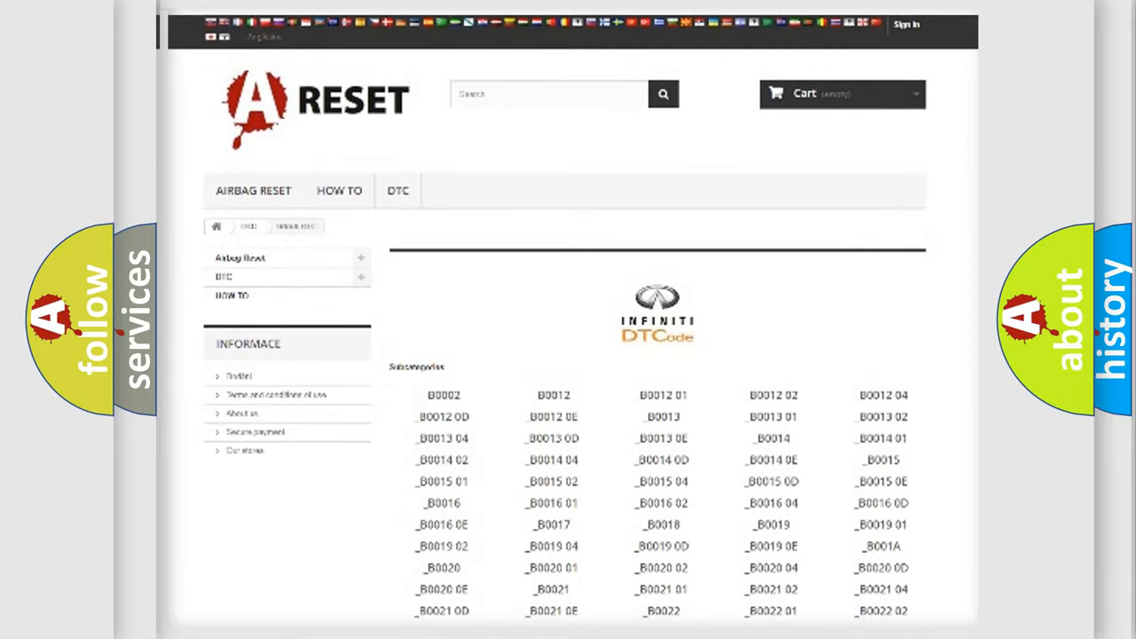